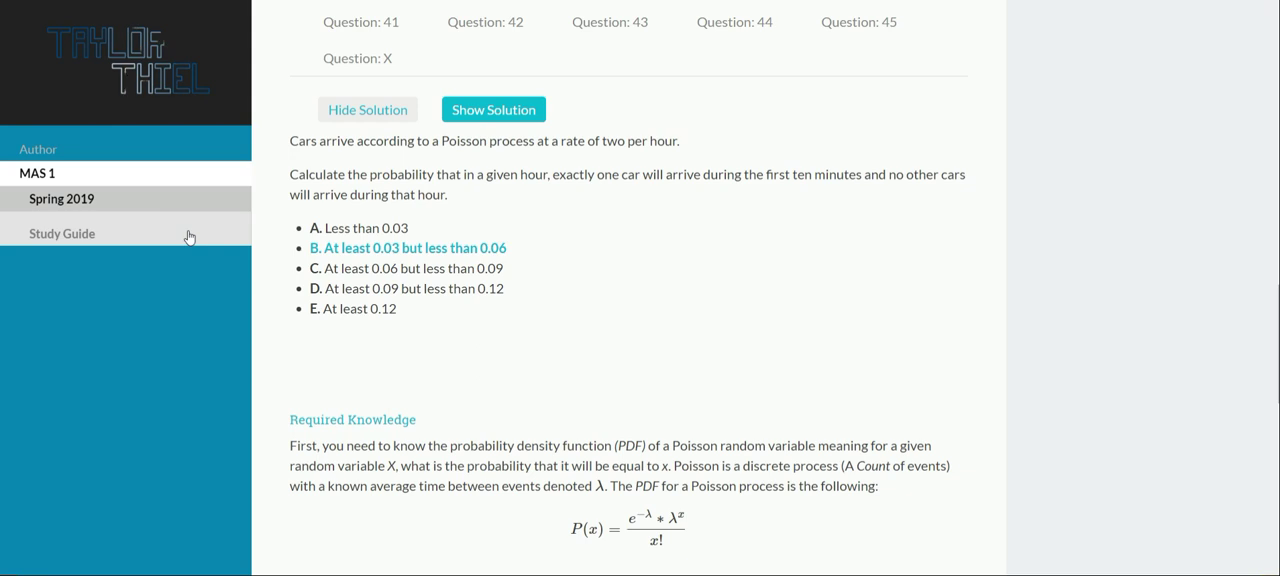
{"action": "mouse_move", "coordinate": [668, 130]}
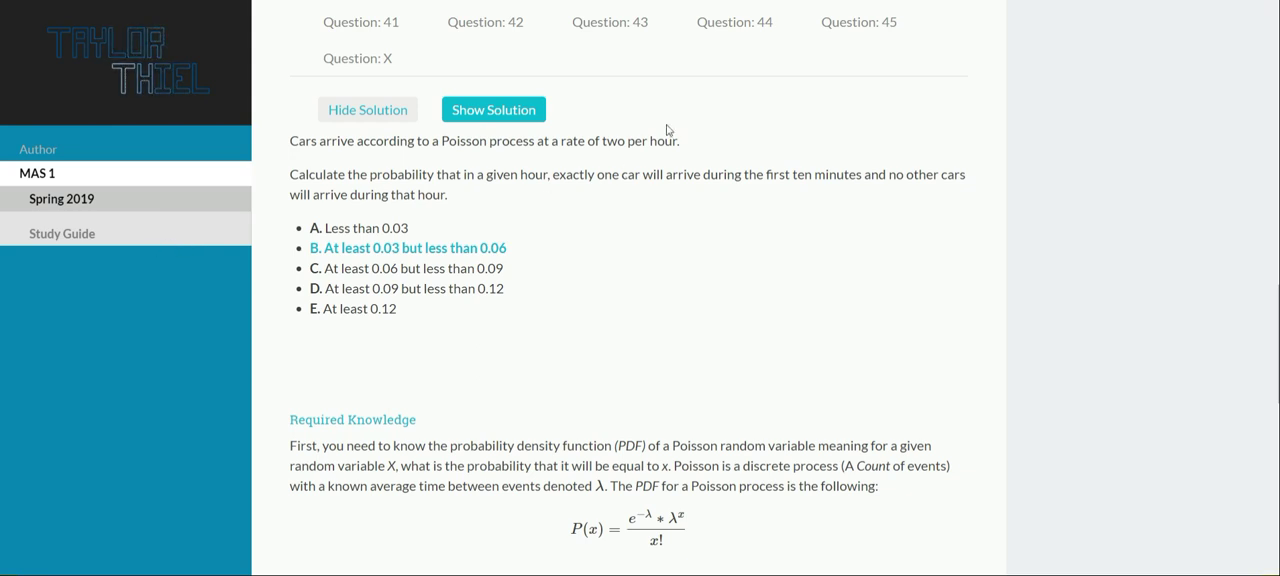
{"action": "mouse_move", "coordinate": [680, 158]}
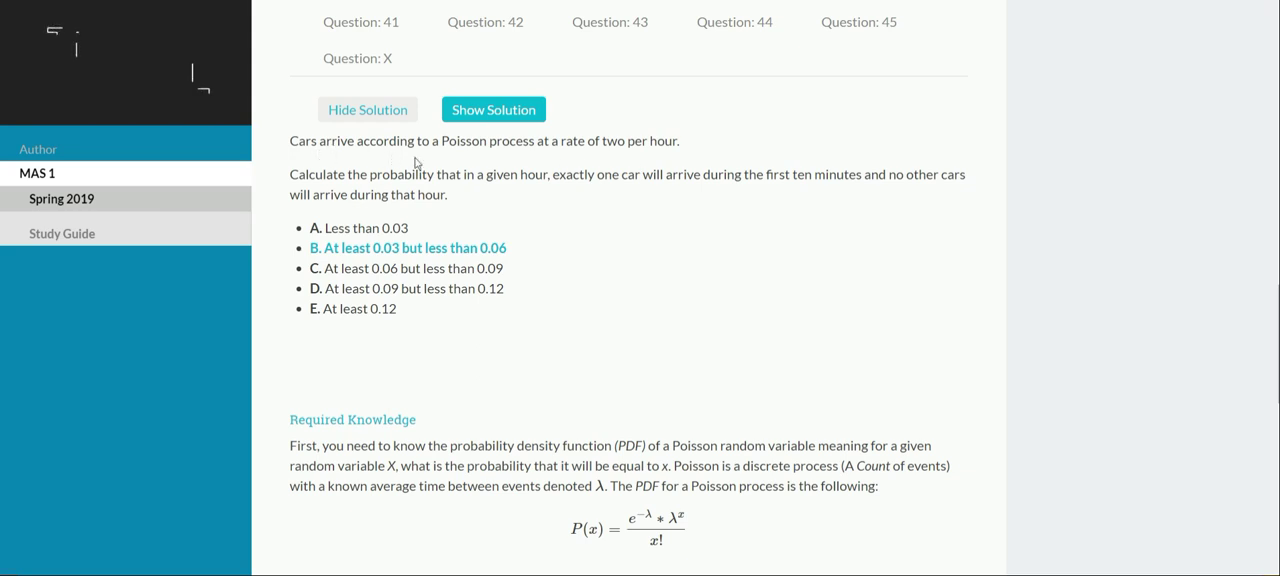
{"action": "double_click", "coordinate": [650, 140]}
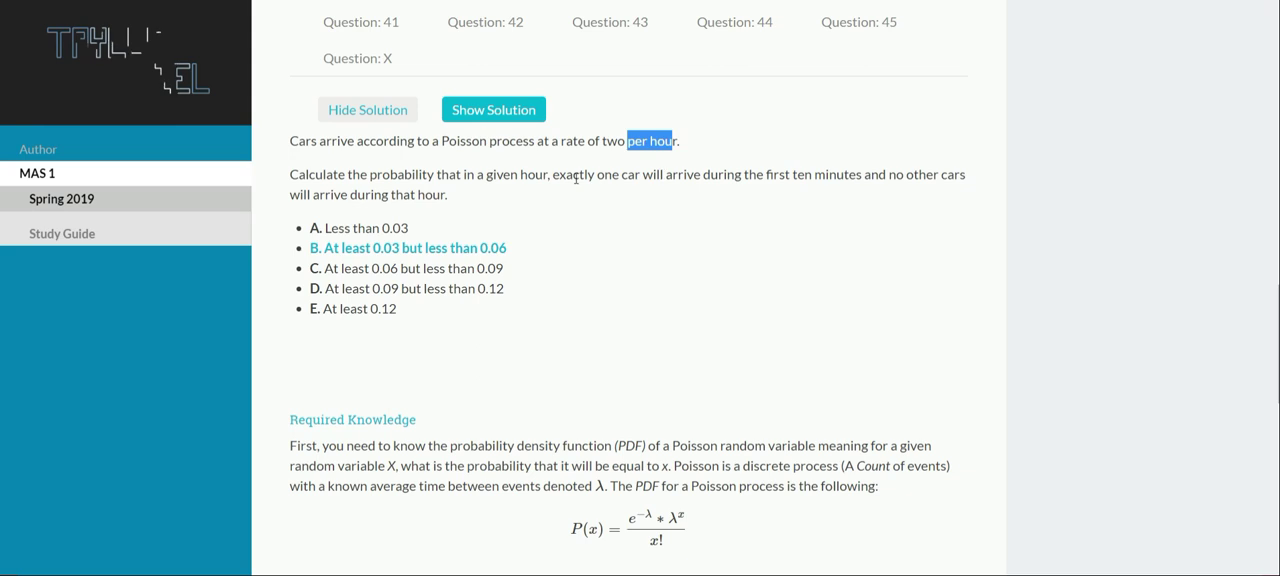
{"action": "mouse_move", "coordinate": [764, 196]}
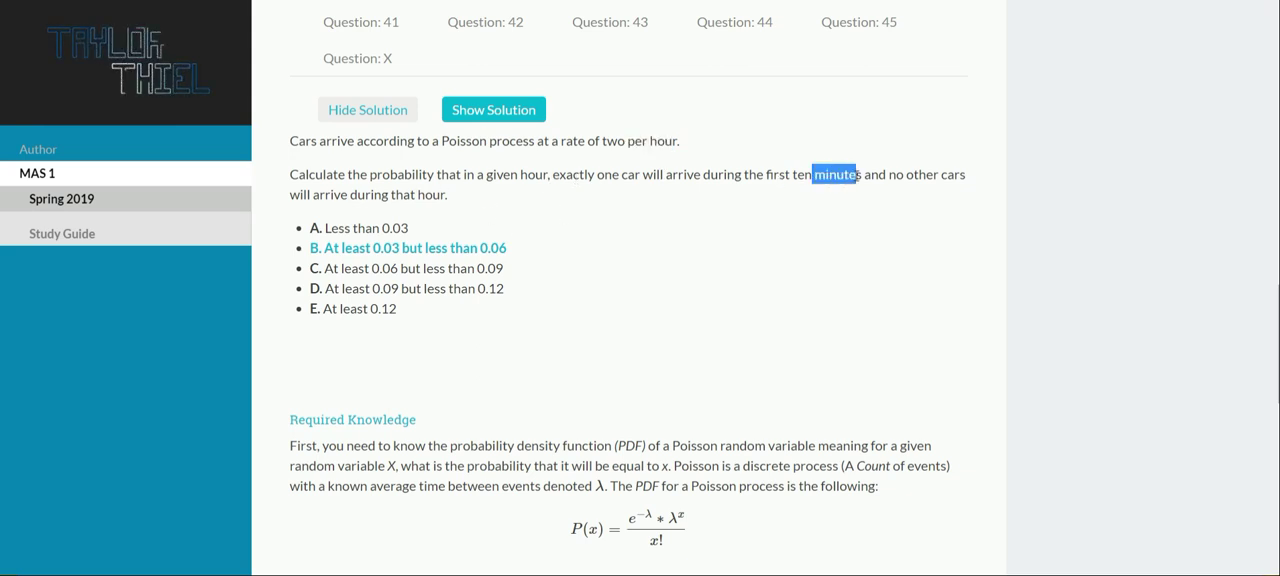
{"action": "mouse_move", "coordinate": [852, 244]}
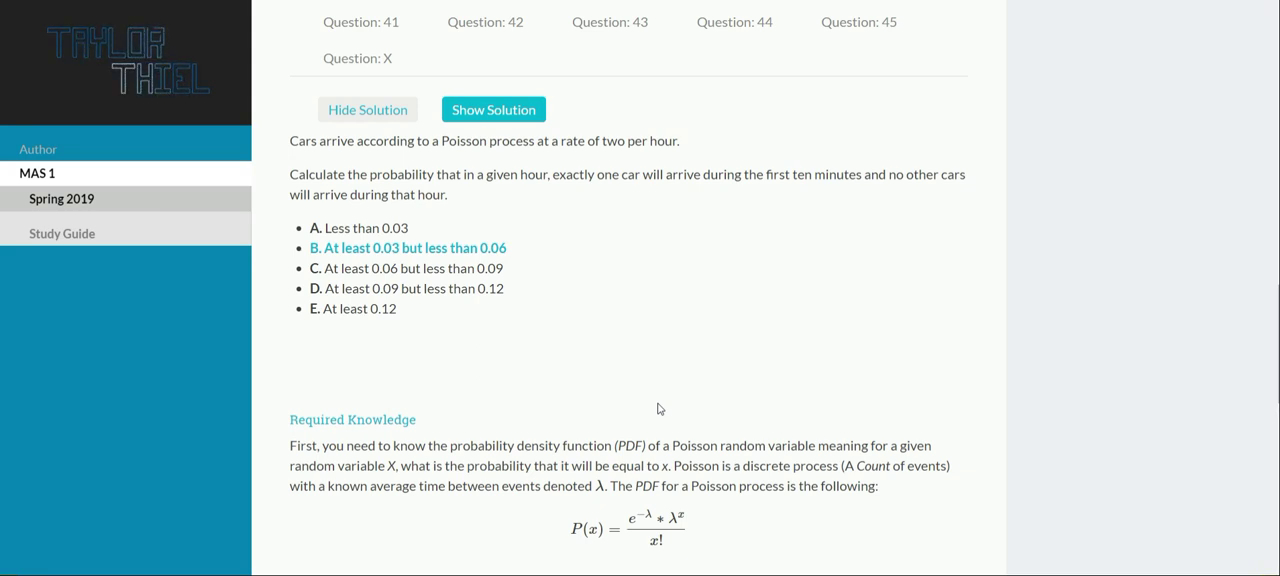
{"action": "mouse_move", "coordinate": [538, 532]}
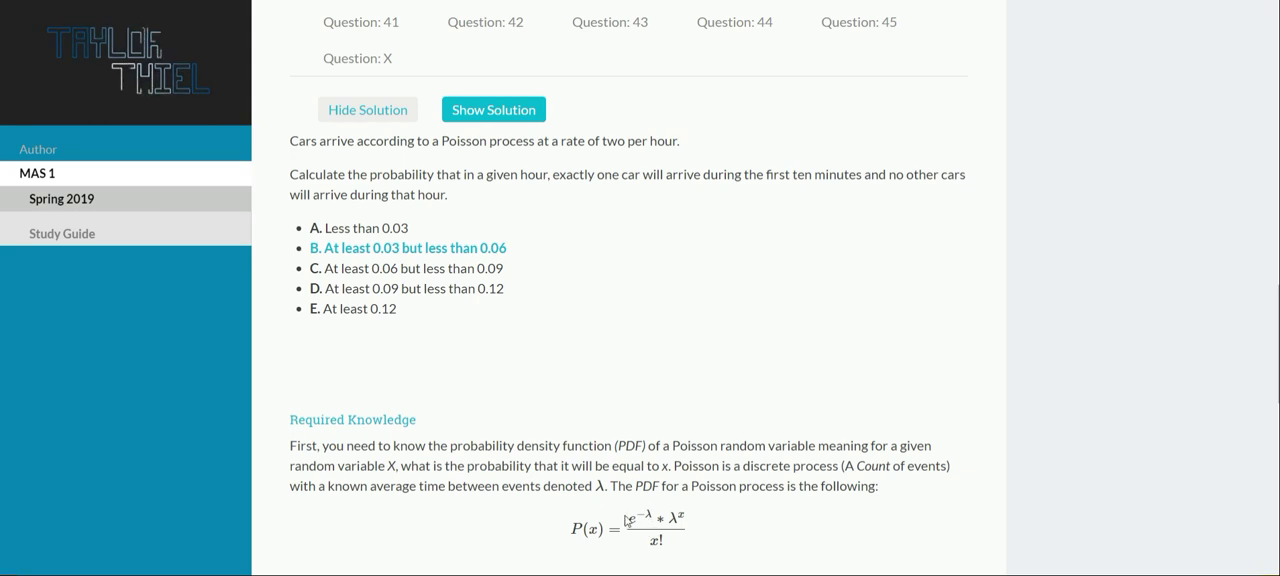
{"action": "mouse_move", "coordinate": [728, 510]}
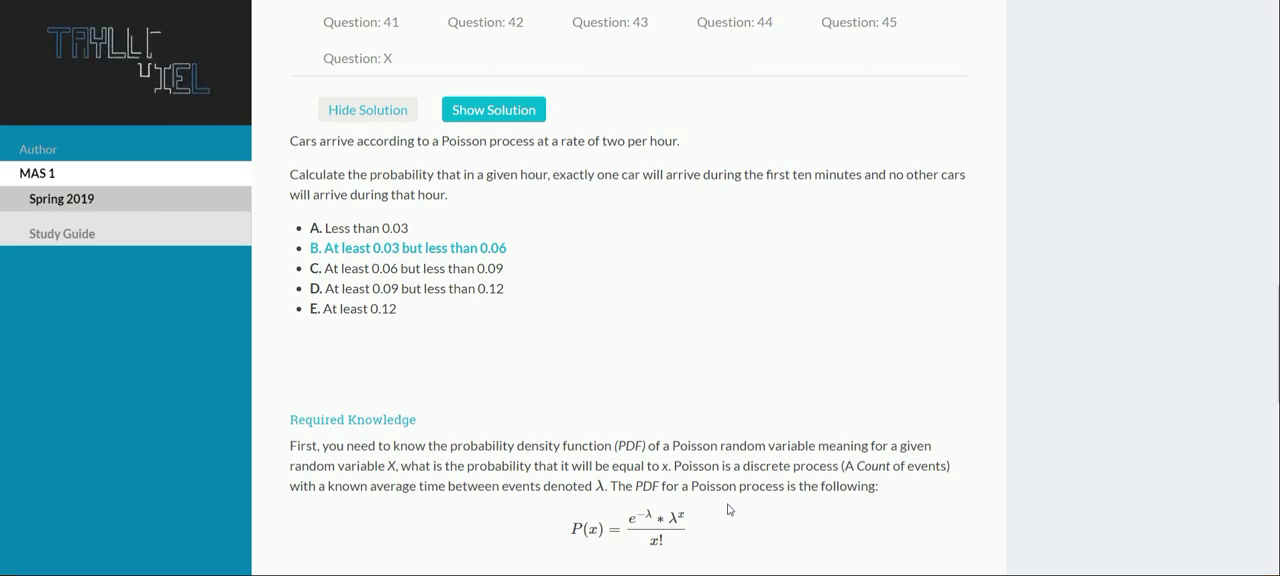
{"action": "mouse_move", "coordinate": [864, 568]}
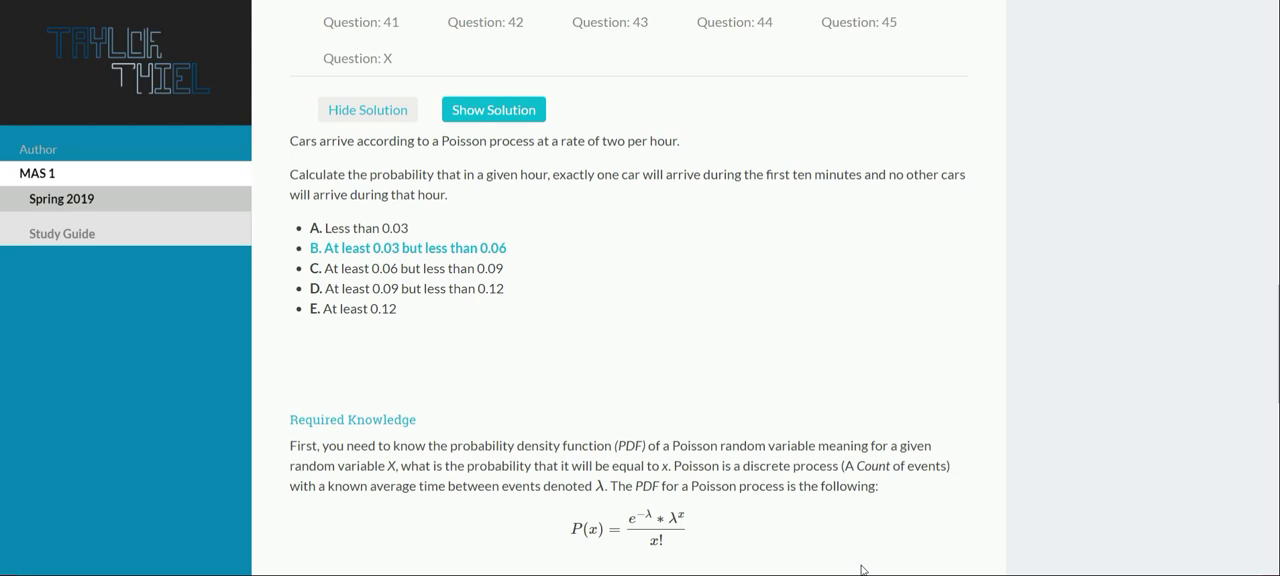
{"action": "scroll", "scroll_direction": "down", "scroll_amount": 3}
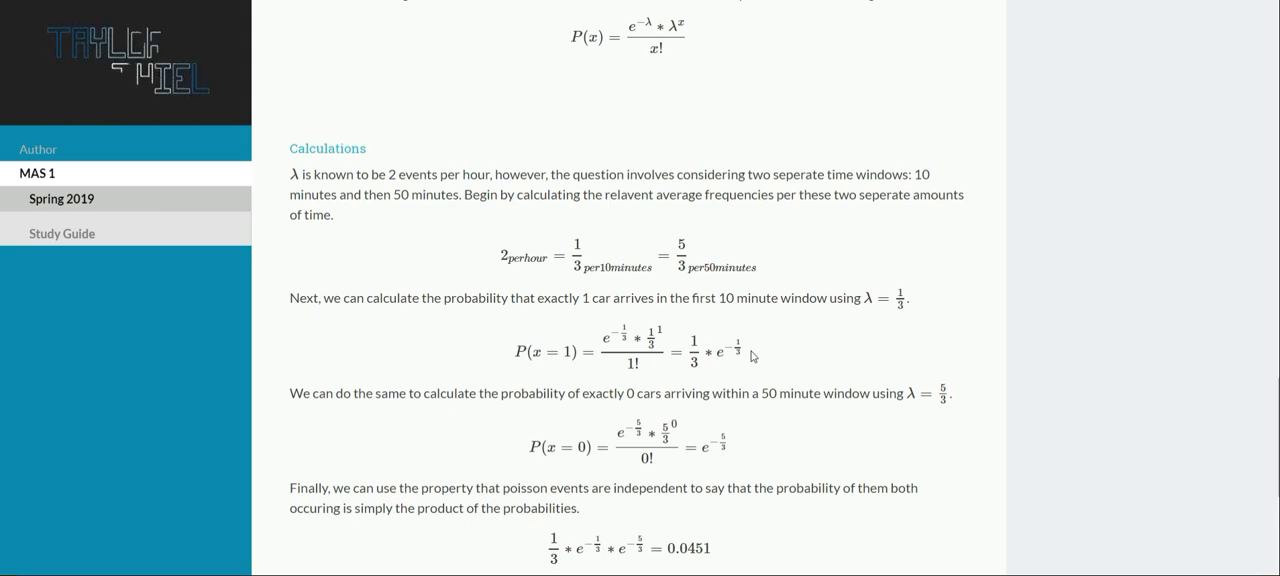
{"action": "mouse_move", "coordinate": [784, 388]}
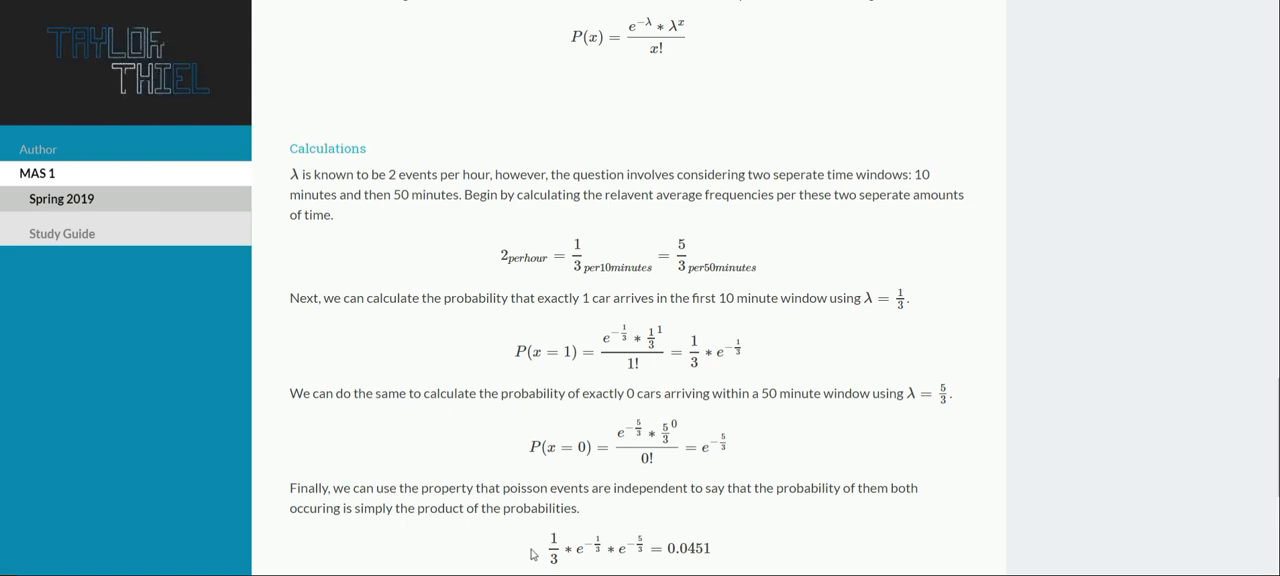
{"action": "mouse_move", "coordinate": [616, 552]}
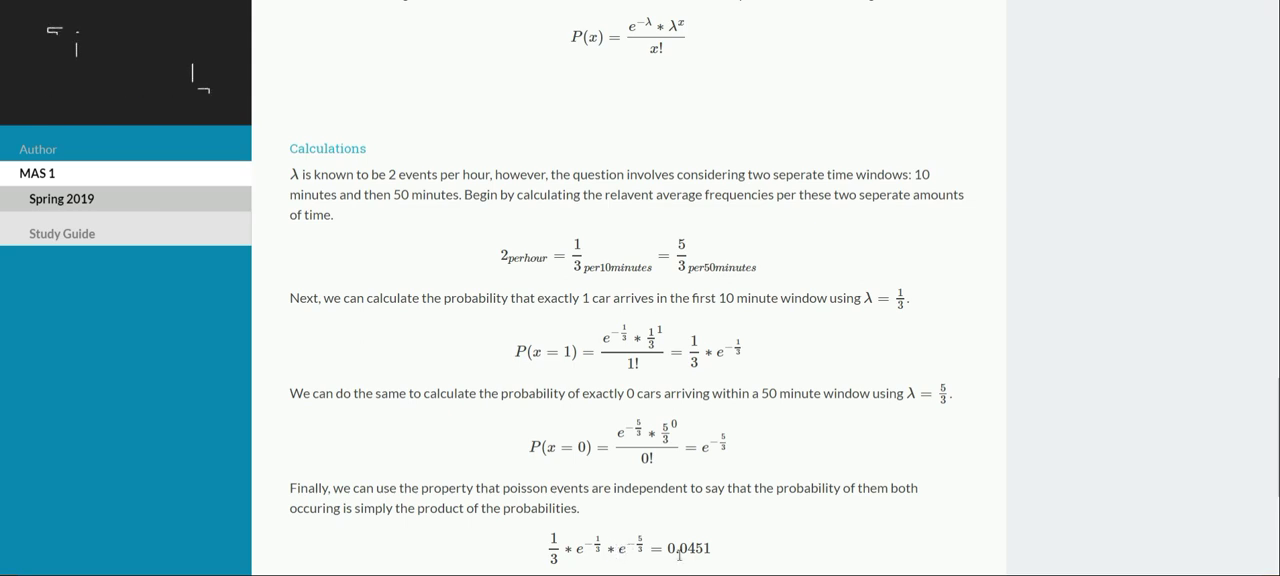
{"action": "scroll", "scroll_direction": "up", "scroll_amount": 3}
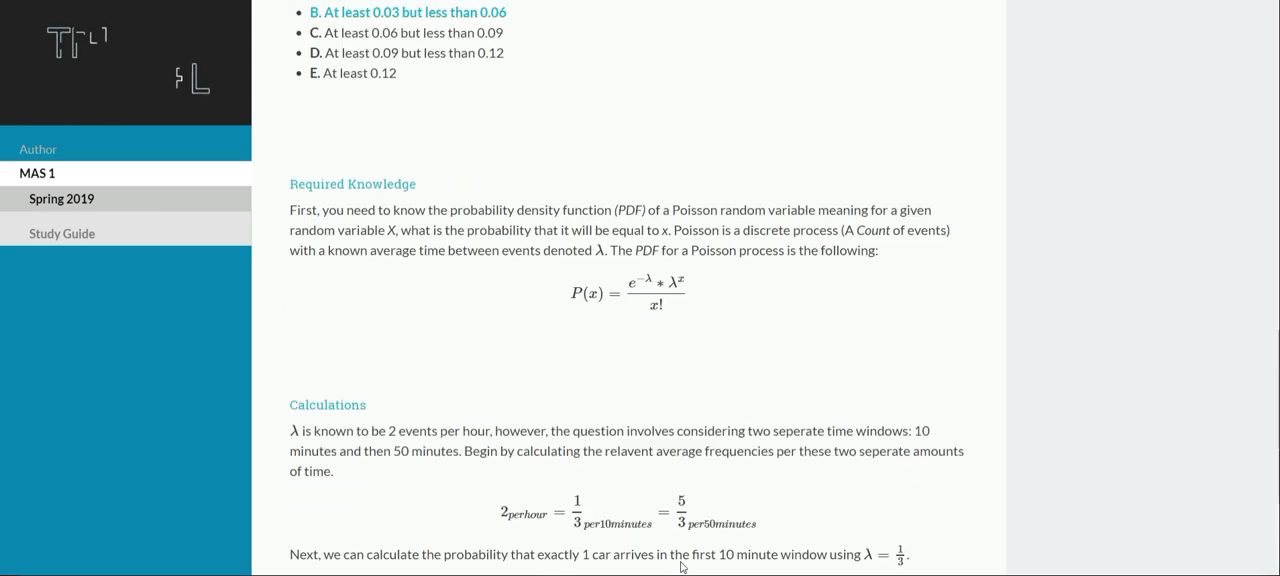
{"action": "scroll", "scroll_direction": "up", "scroll_amount": 3}
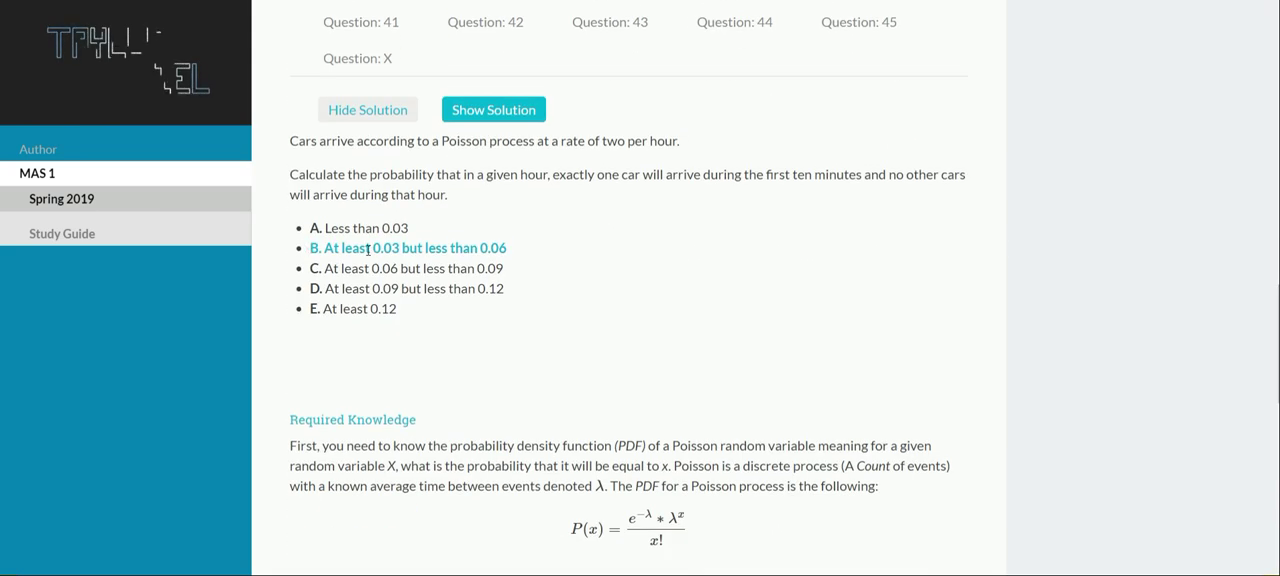